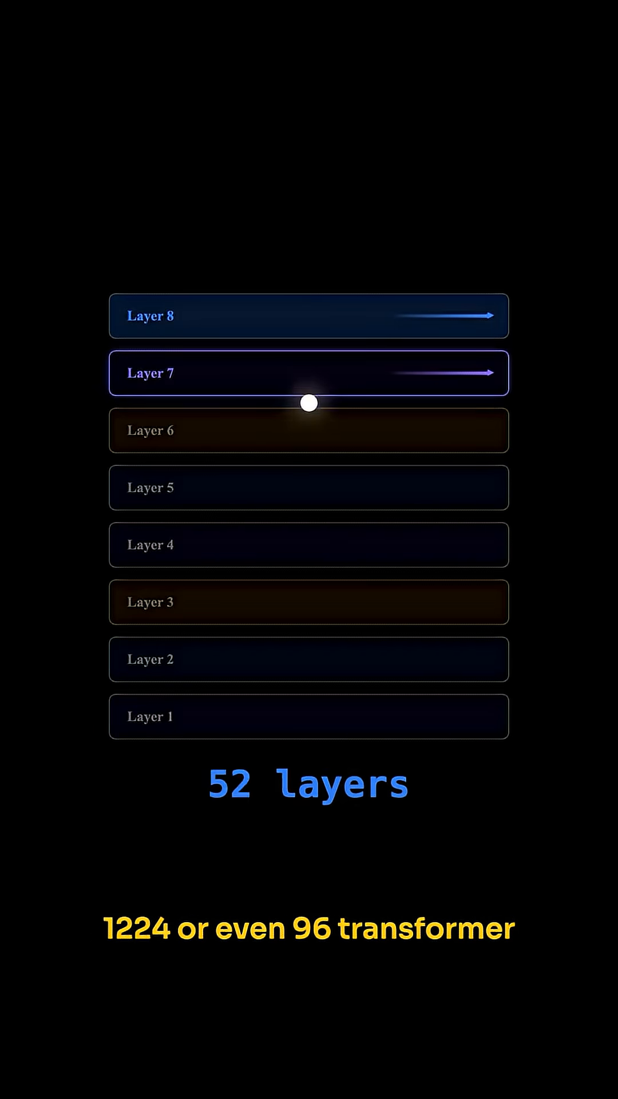
left_click_drag(309, 402, 308, 576)
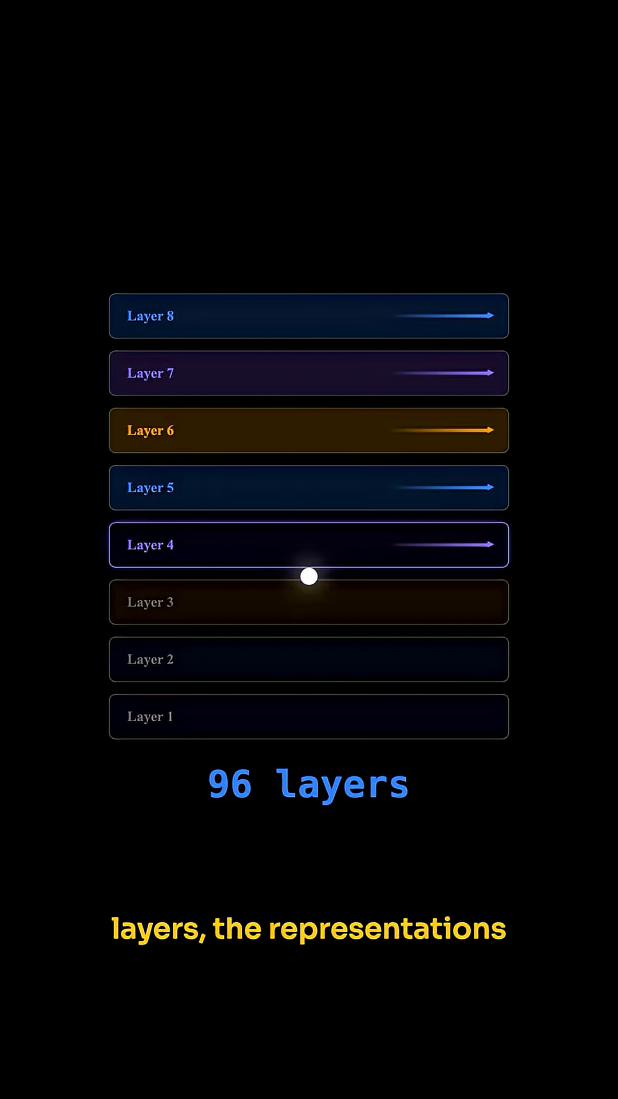